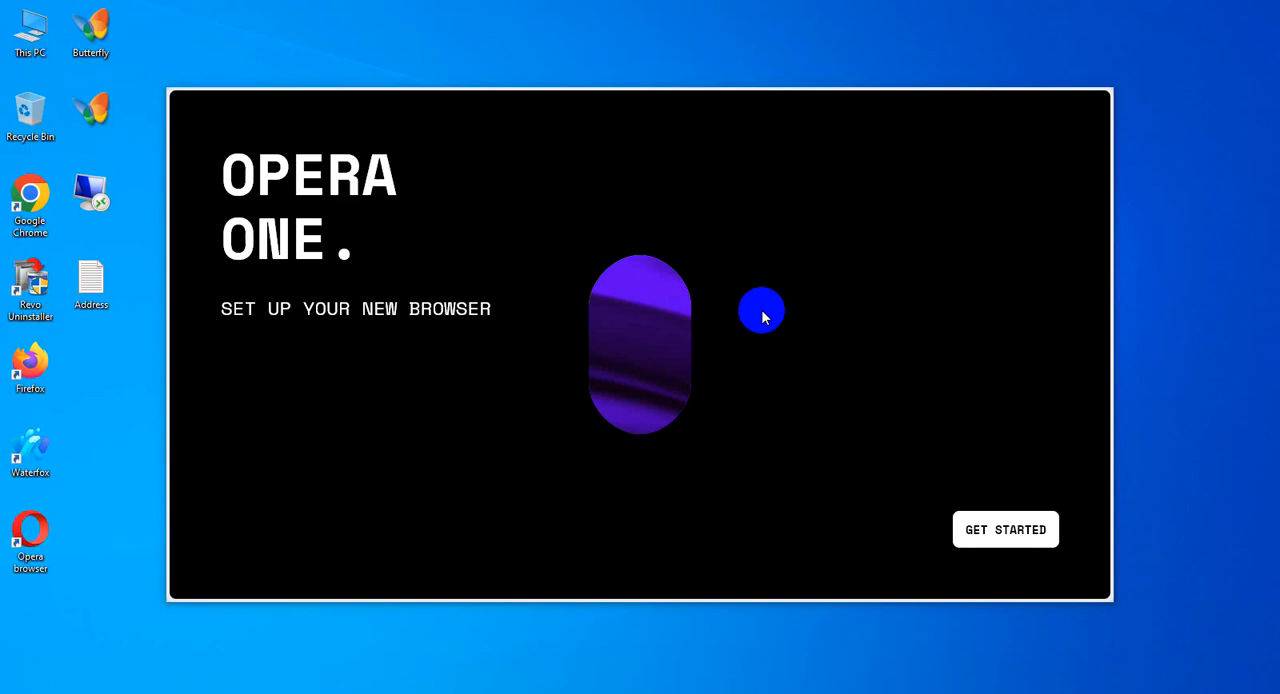
{"action": "mouse_move", "coordinate": [408, 330]}
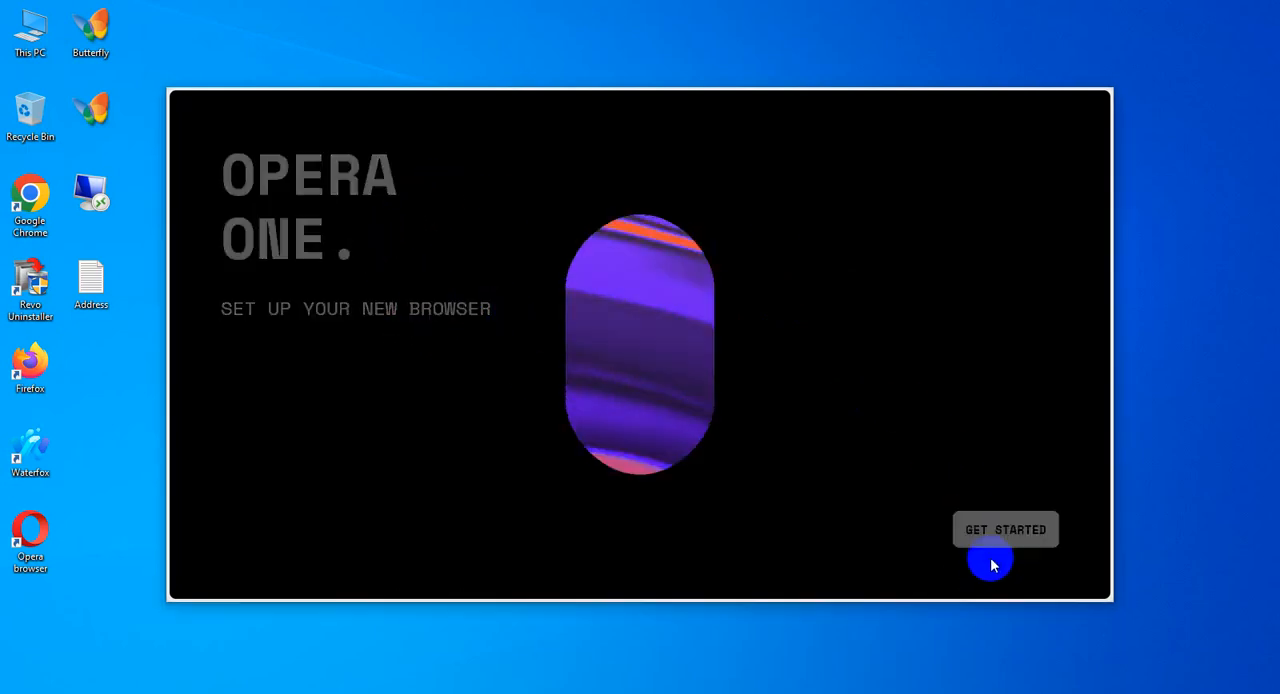
Begin the Opera One setup wizard from the Get Started screen
{"action": "left_click", "coordinate": [1004, 528]}
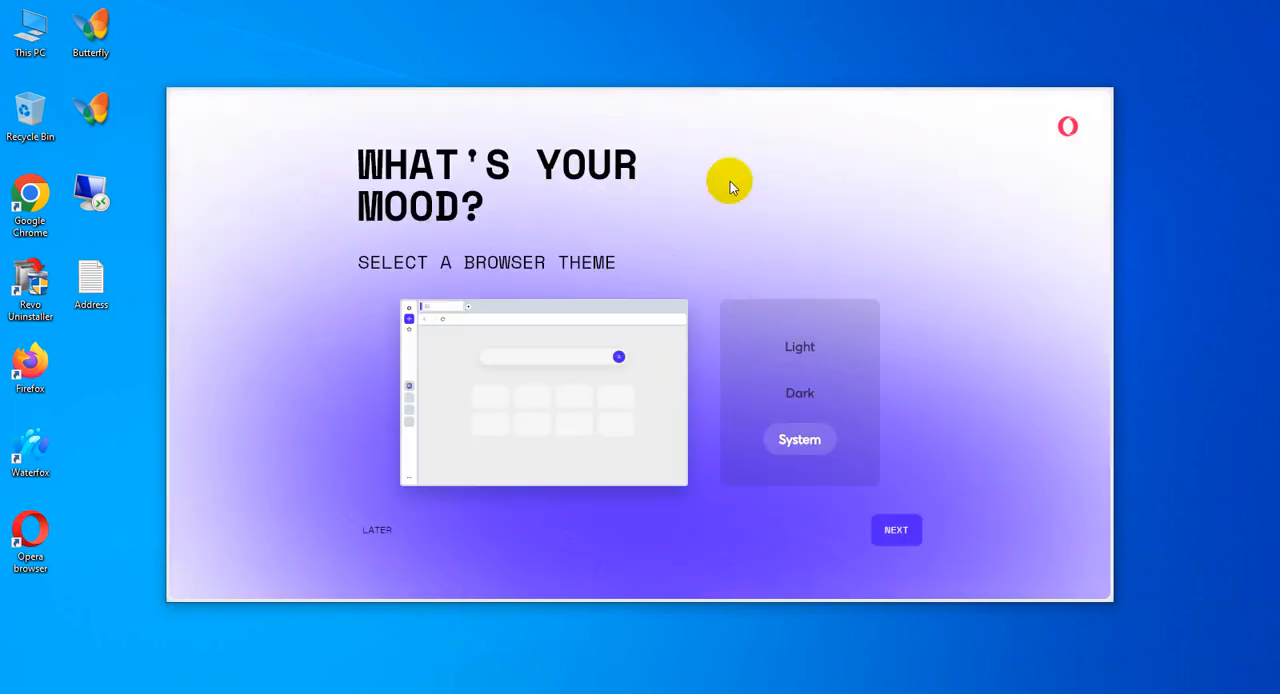
{"action": "mouse_move", "coordinate": [400, 196]}
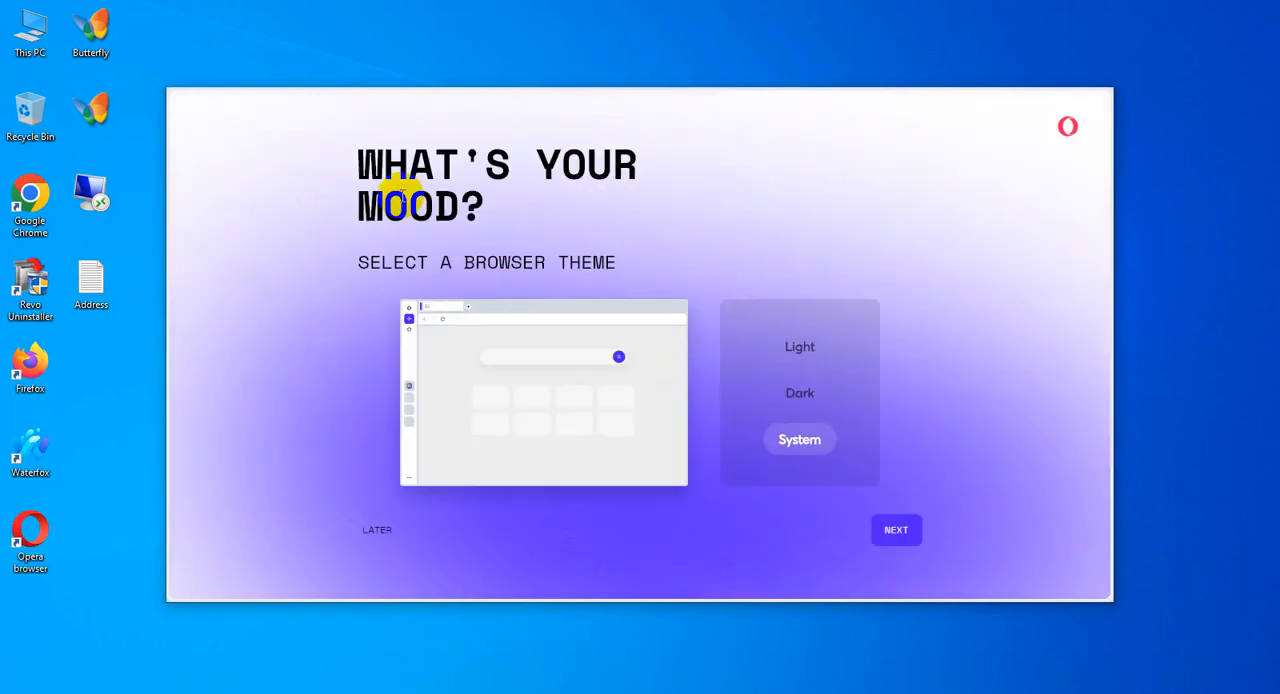
{"action": "mouse_move", "coordinate": [382, 296]}
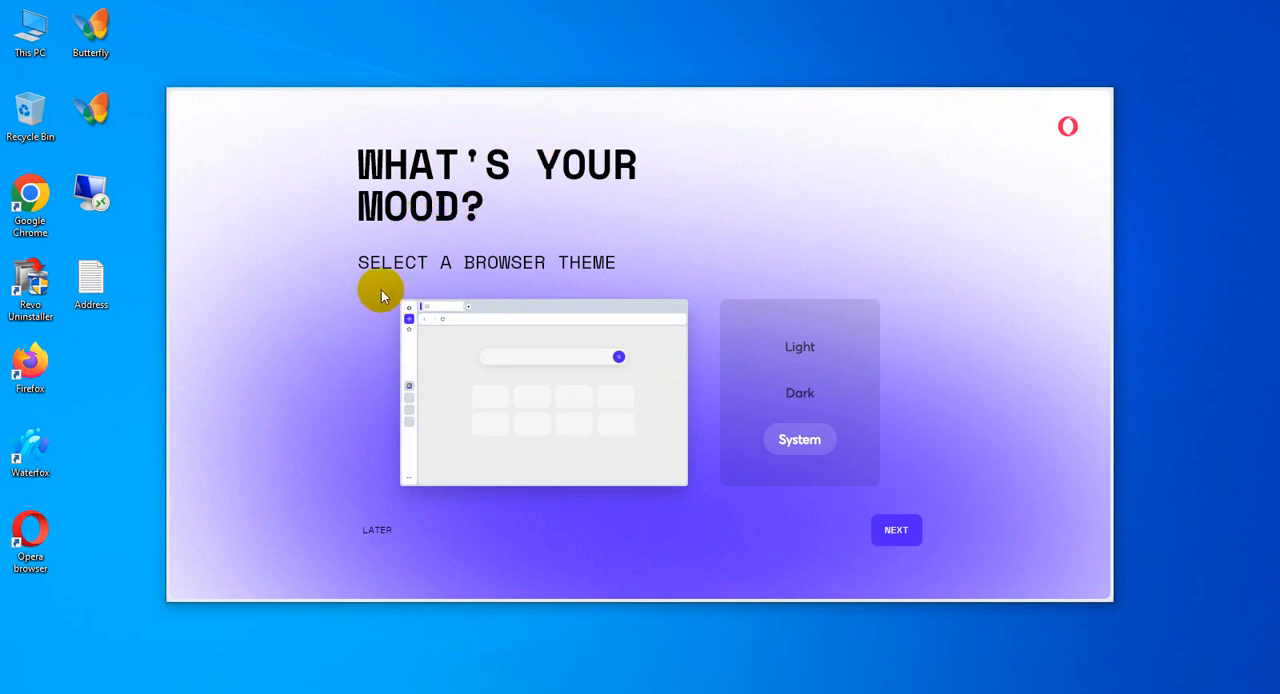
{"action": "mouse_move", "coordinate": [760, 360]}
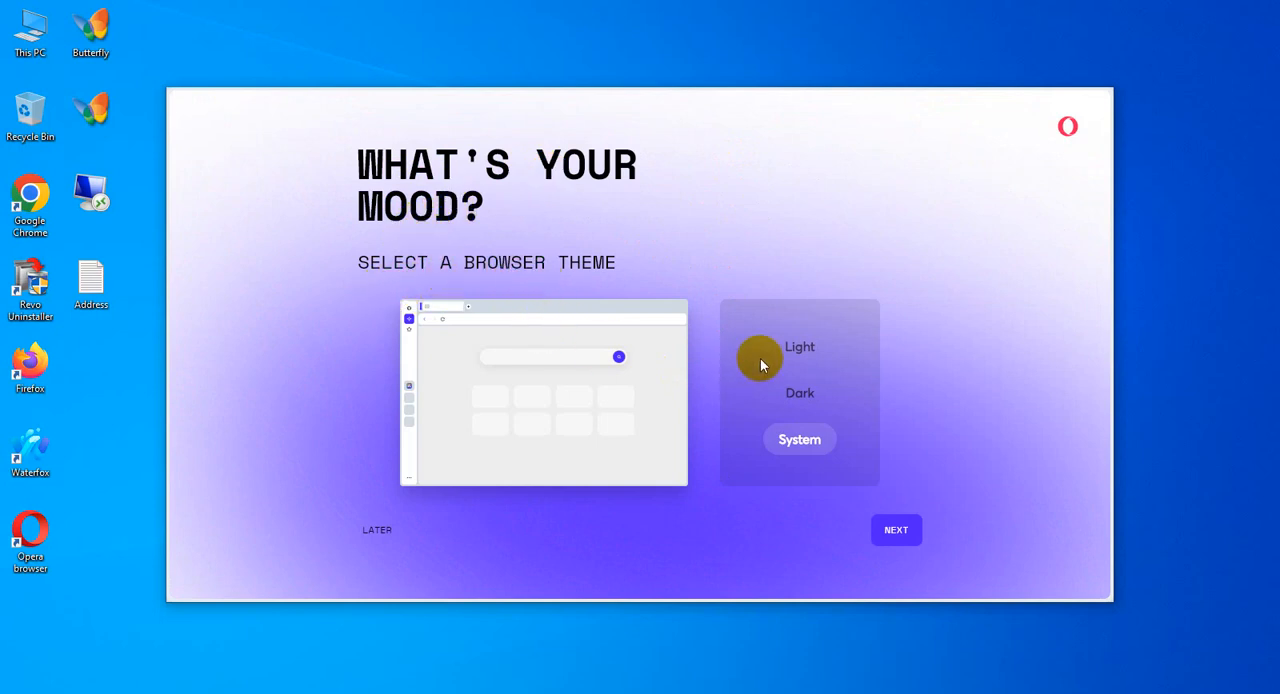
Preview the Light and System themes, then choose the Dark browser theme
{"action": "left_click", "coordinate": [800, 440]}
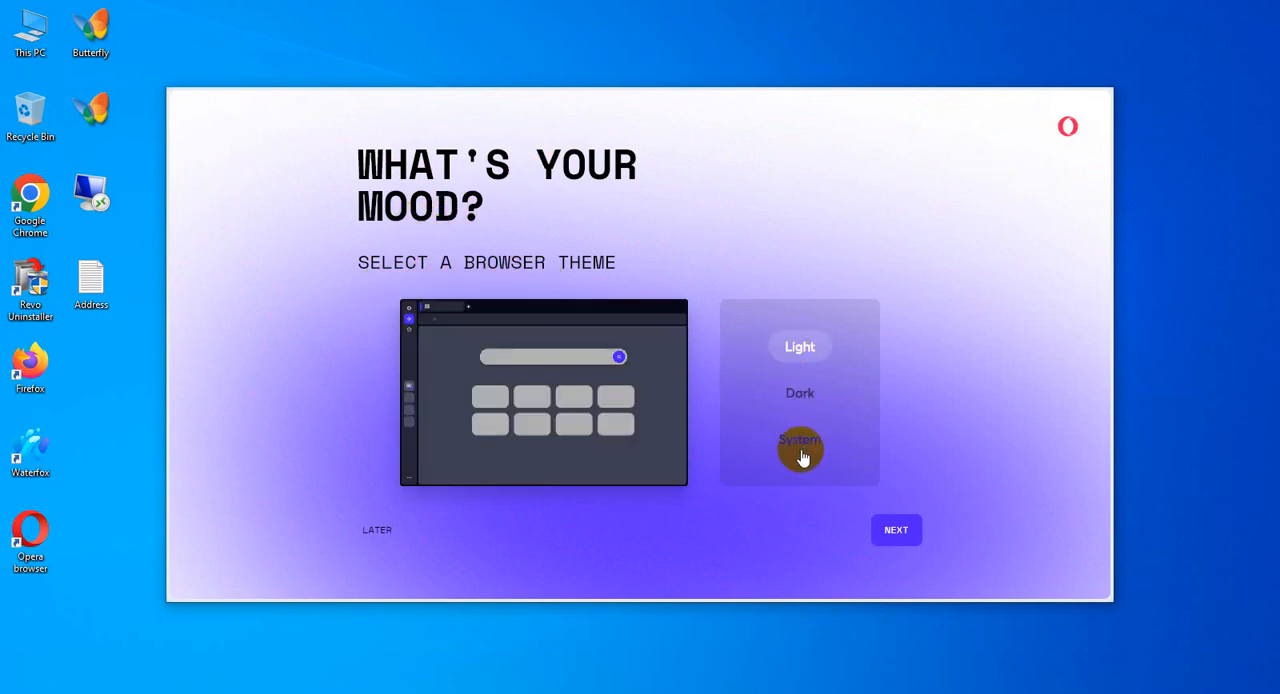
{"action": "left_click", "coordinate": [800, 392]}
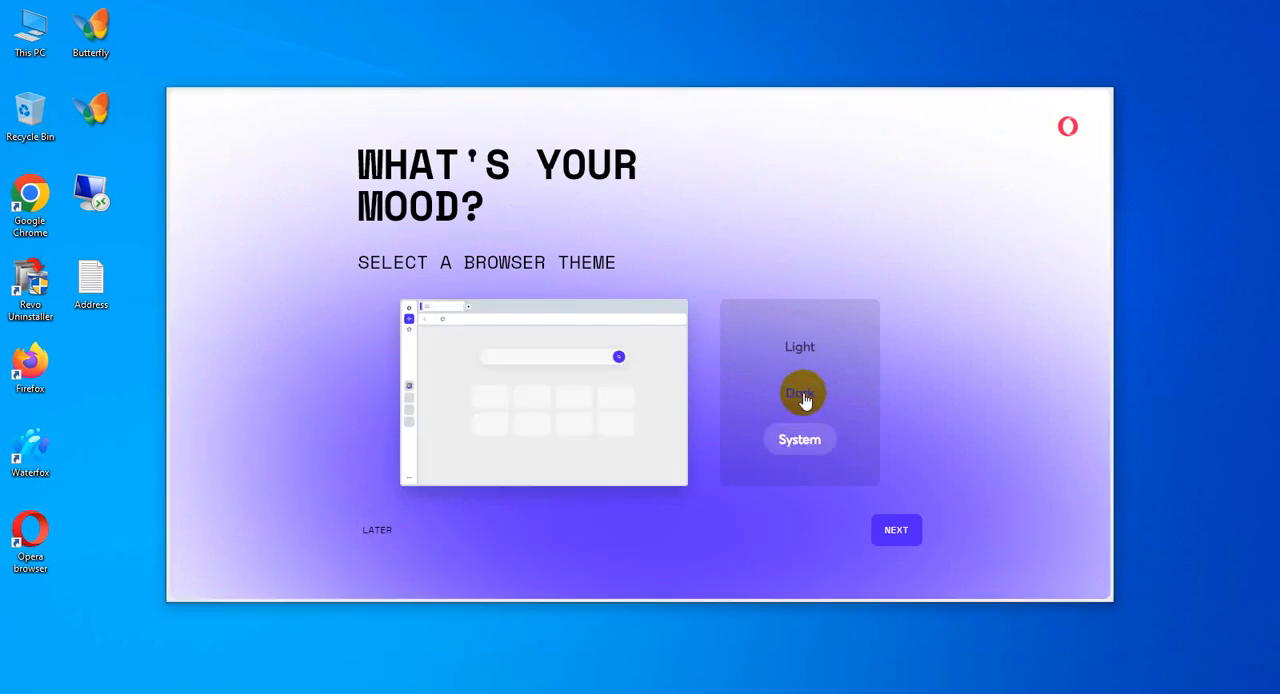
{"action": "left_click", "coordinate": [800, 392]}
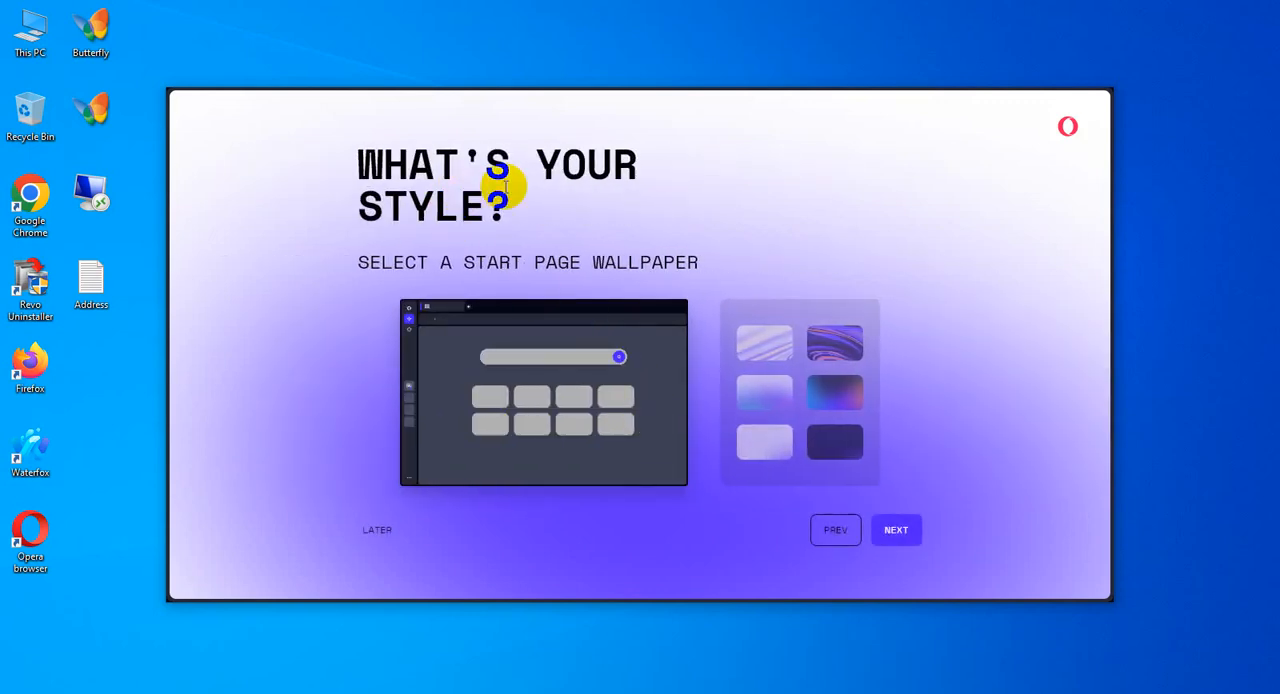
{"action": "mouse_move", "coordinate": [736, 408]}
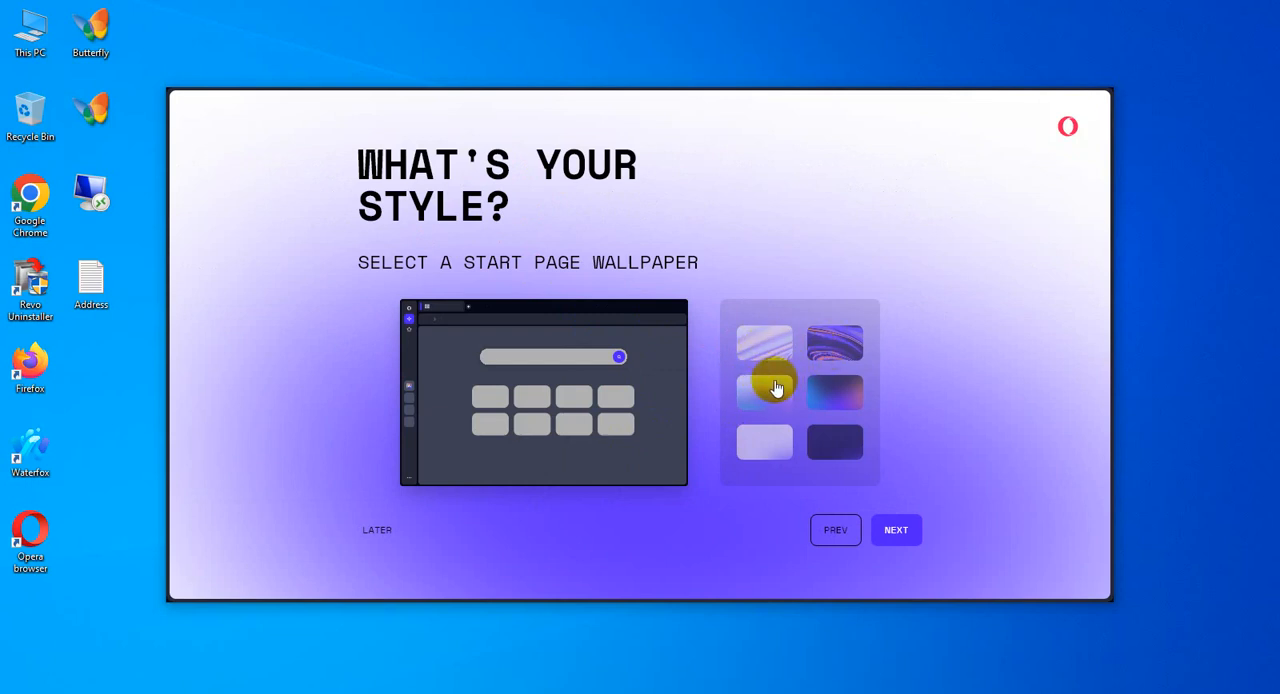
Choose the dark start page wallpaper after previewing a light gradient one, and continue
{"action": "left_click", "coordinate": [834, 442]}
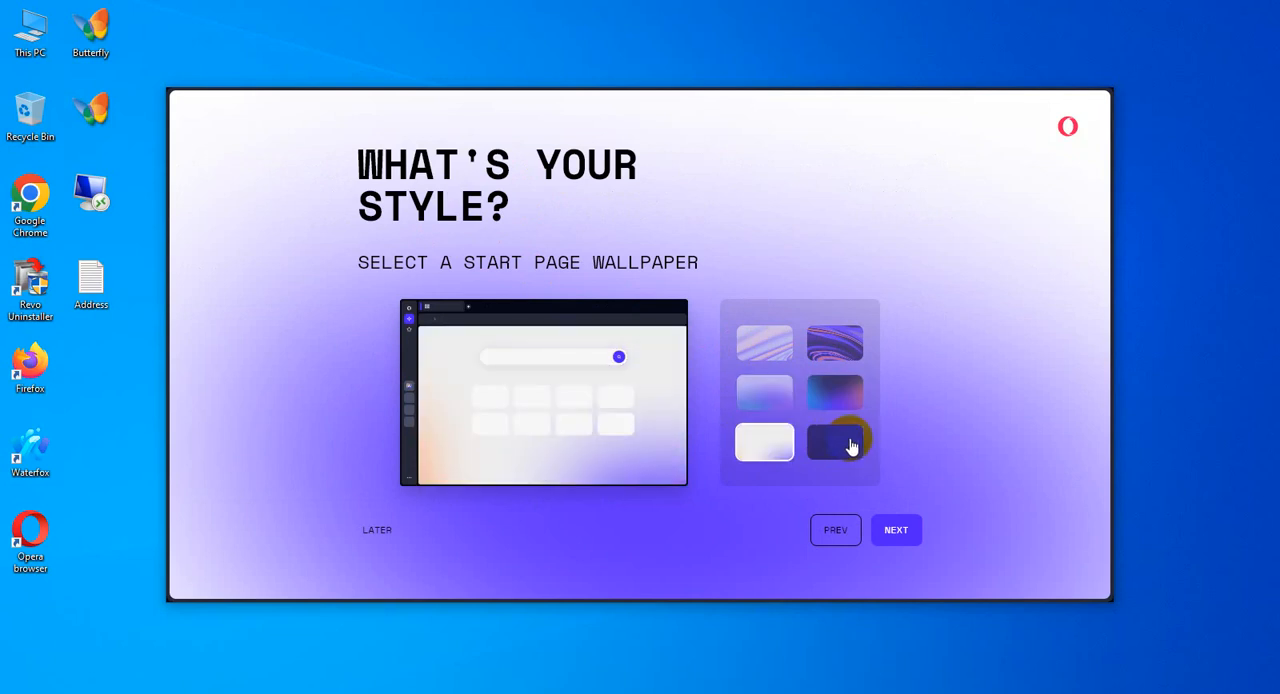
{"action": "left_click", "coordinate": [834, 442]}
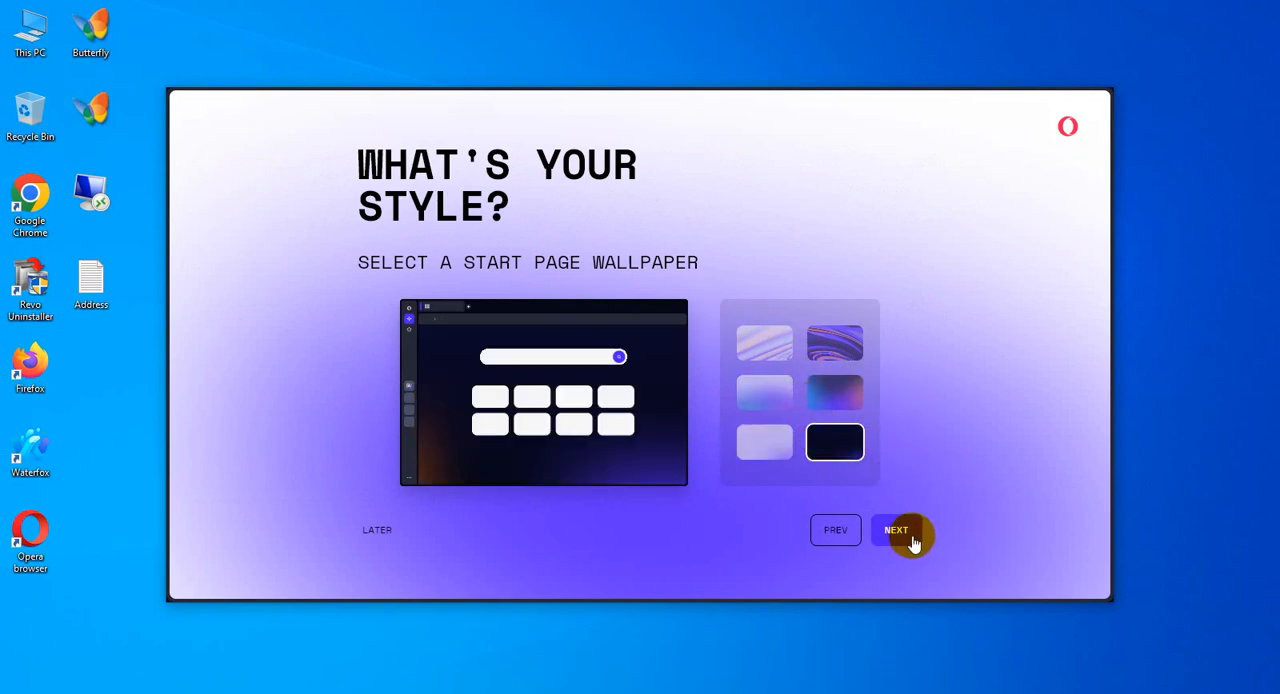
{"action": "left_click", "coordinate": [896, 530]}
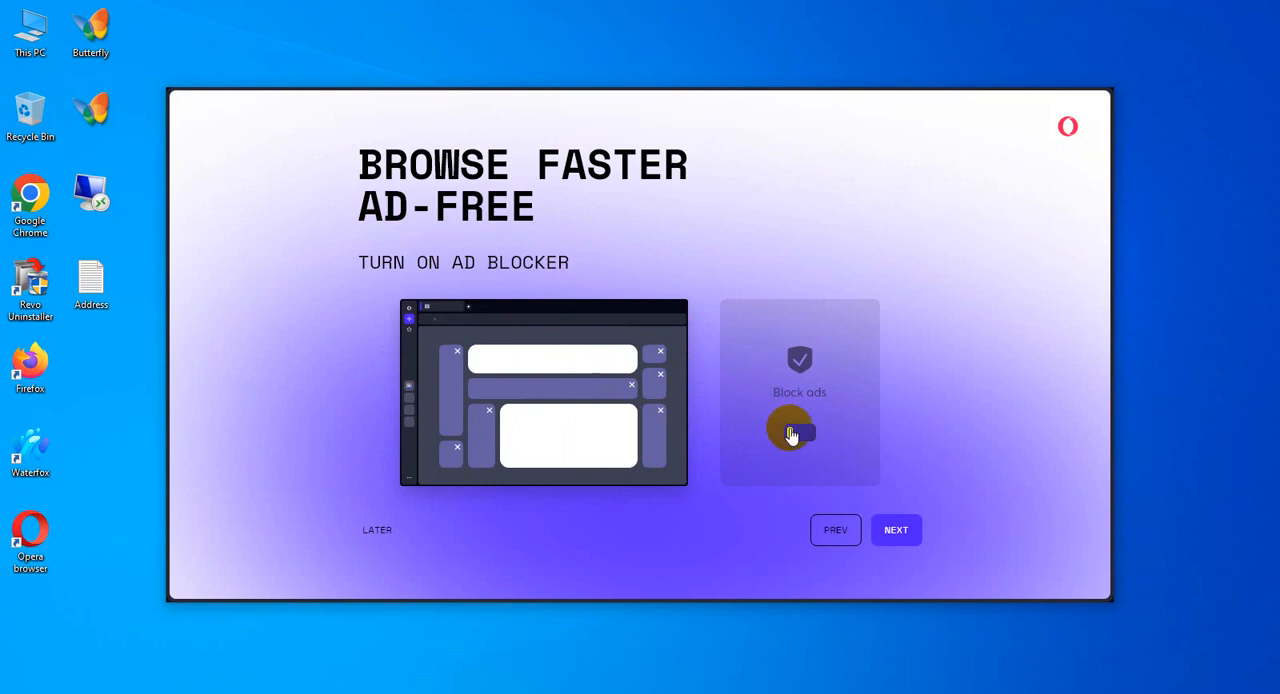
Switch on the Block ads toggle and continue to the social apps step
{"action": "left_click", "coordinate": [796, 434]}
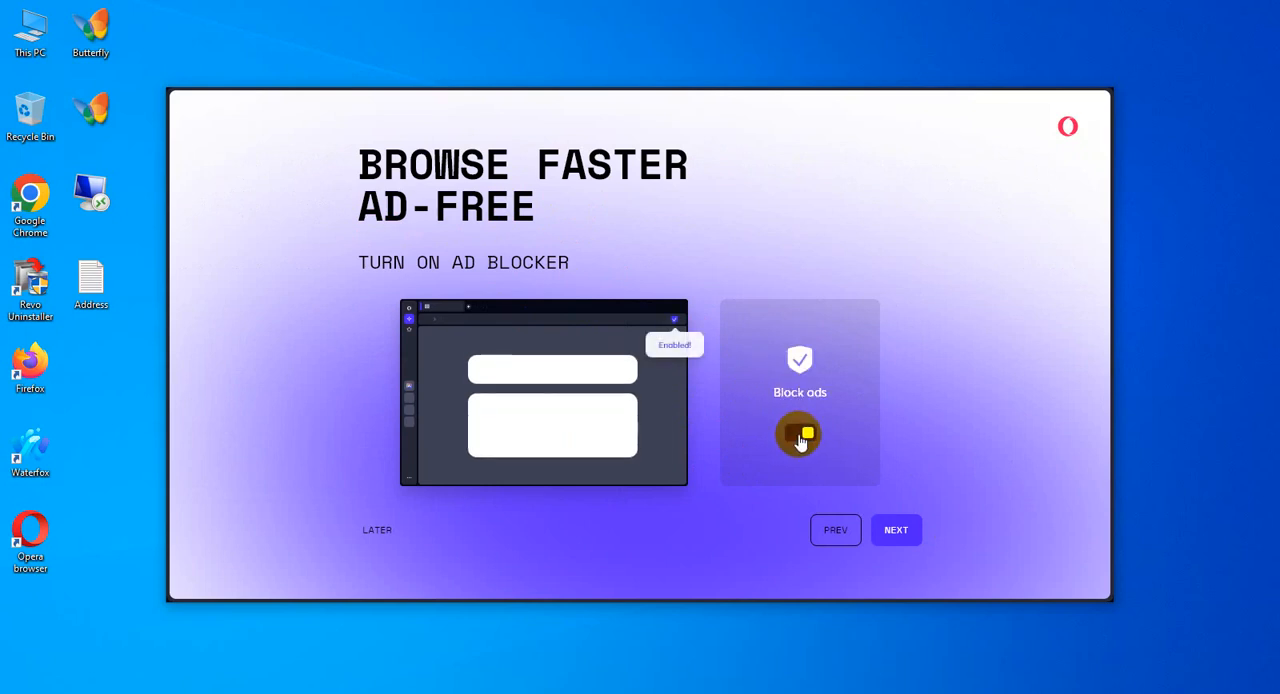
{"action": "left_click", "coordinate": [798, 434]}
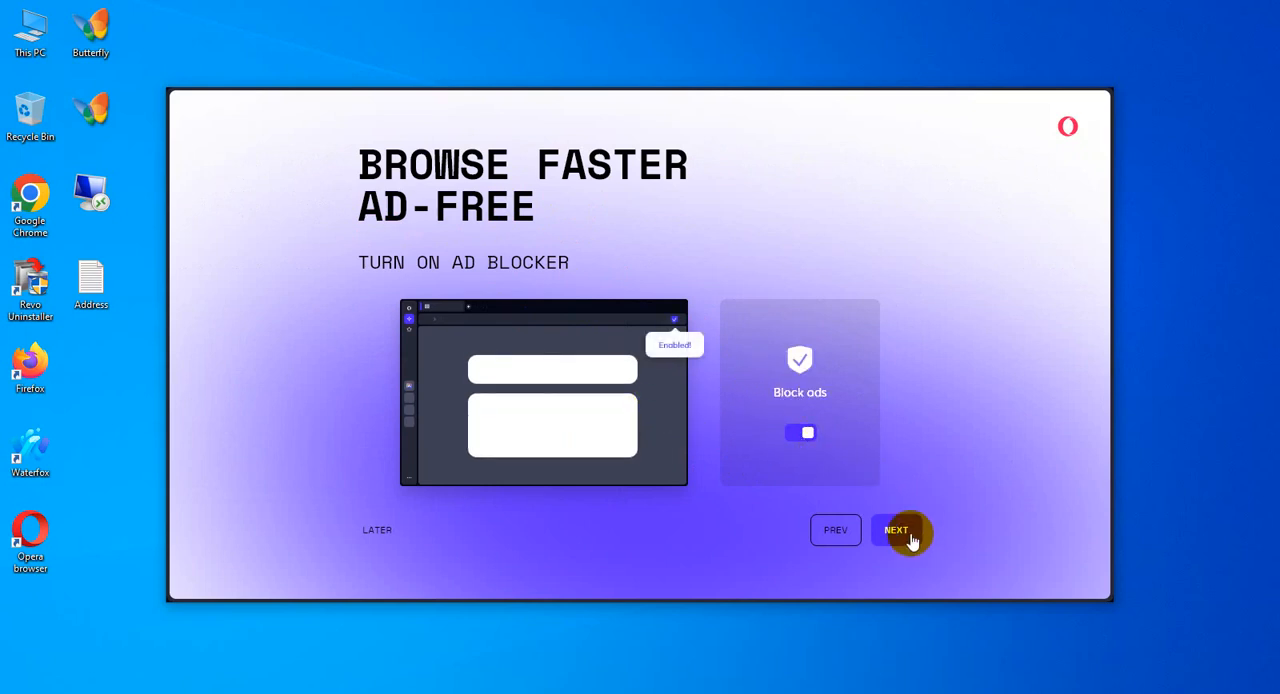
{"action": "left_click", "coordinate": [896, 530]}
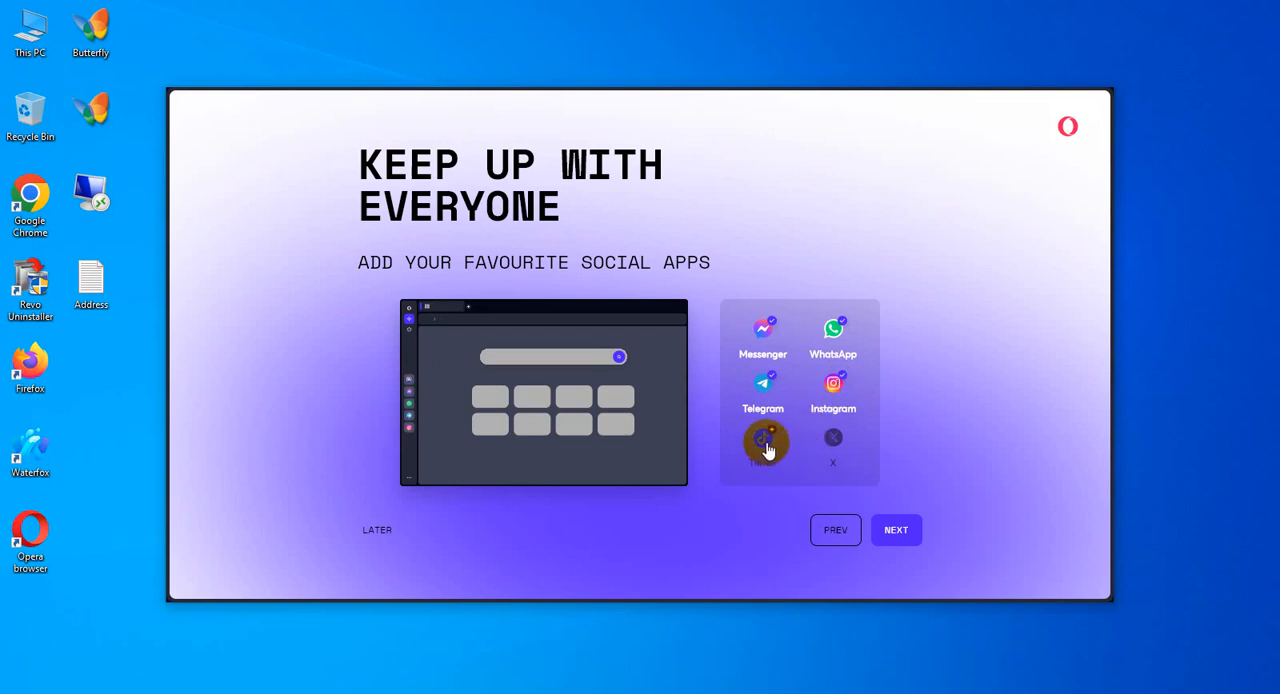
Add TikTok and X to the selected social apps and continue to data import
{"action": "left_click", "coordinate": [764, 440]}
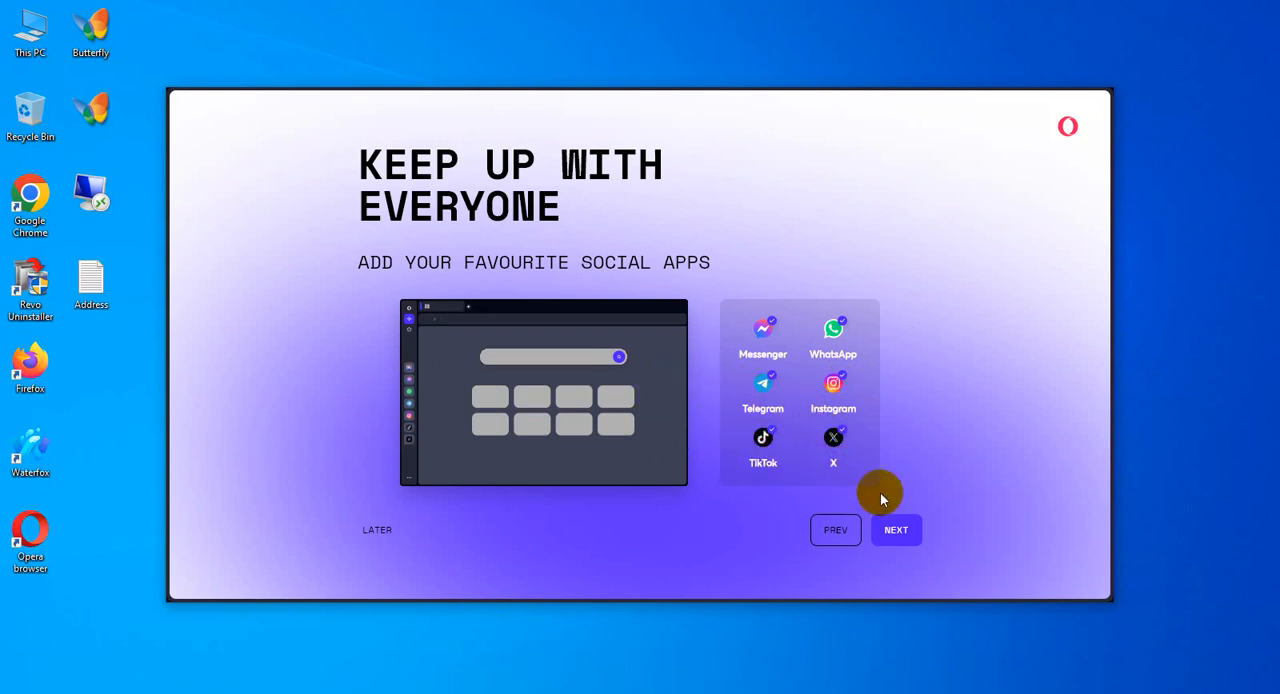
{"action": "left_click", "coordinate": [896, 530]}
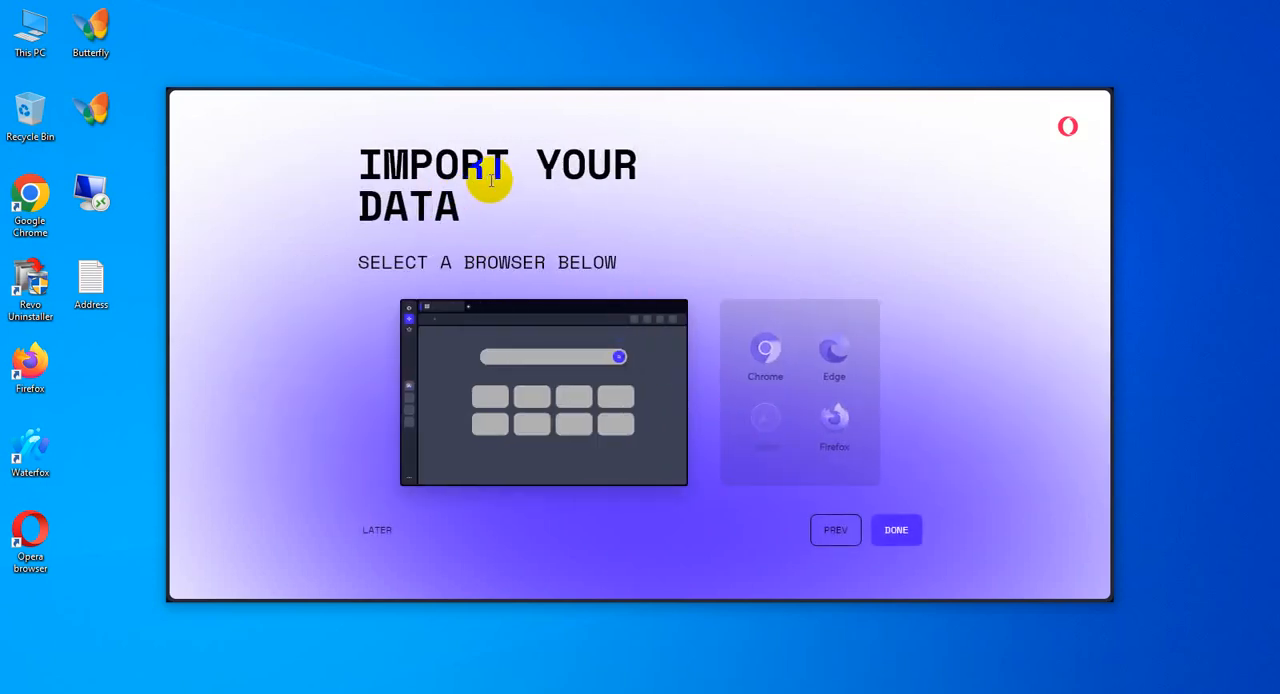
{"action": "mouse_move", "coordinate": [692, 408]}
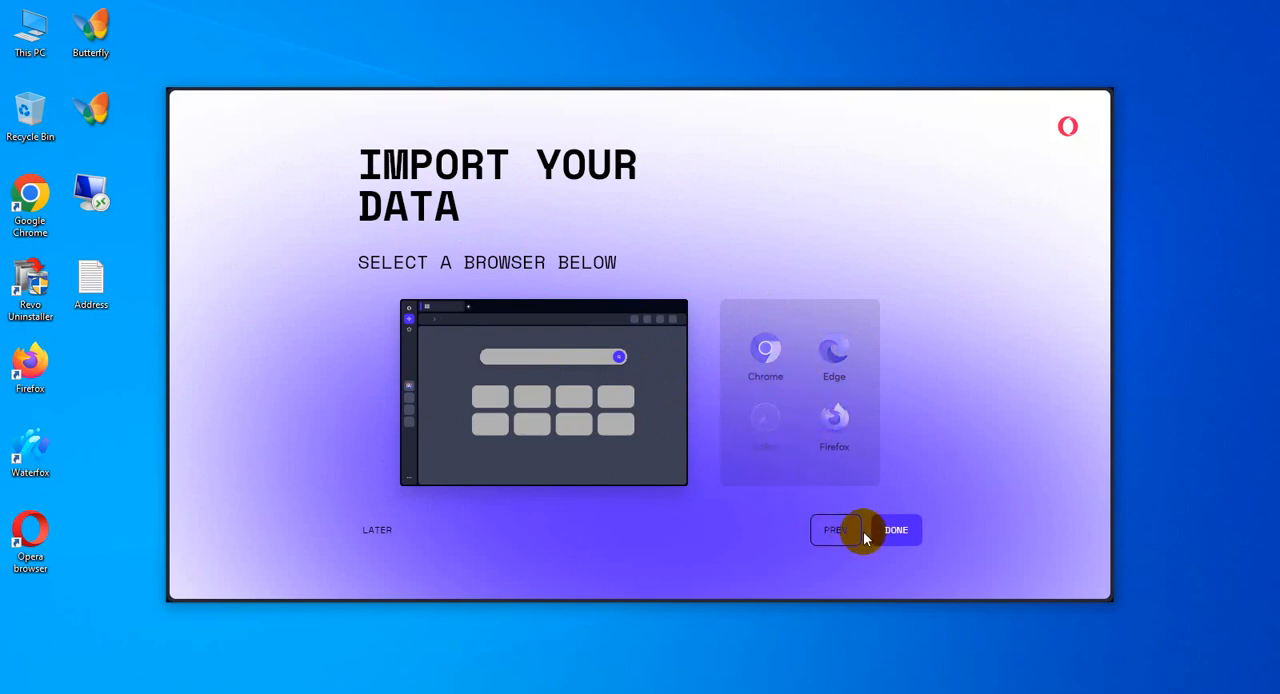
Finish the setup with Done, importing no data from another browser
{"action": "left_click", "coordinate": [896, 530]}
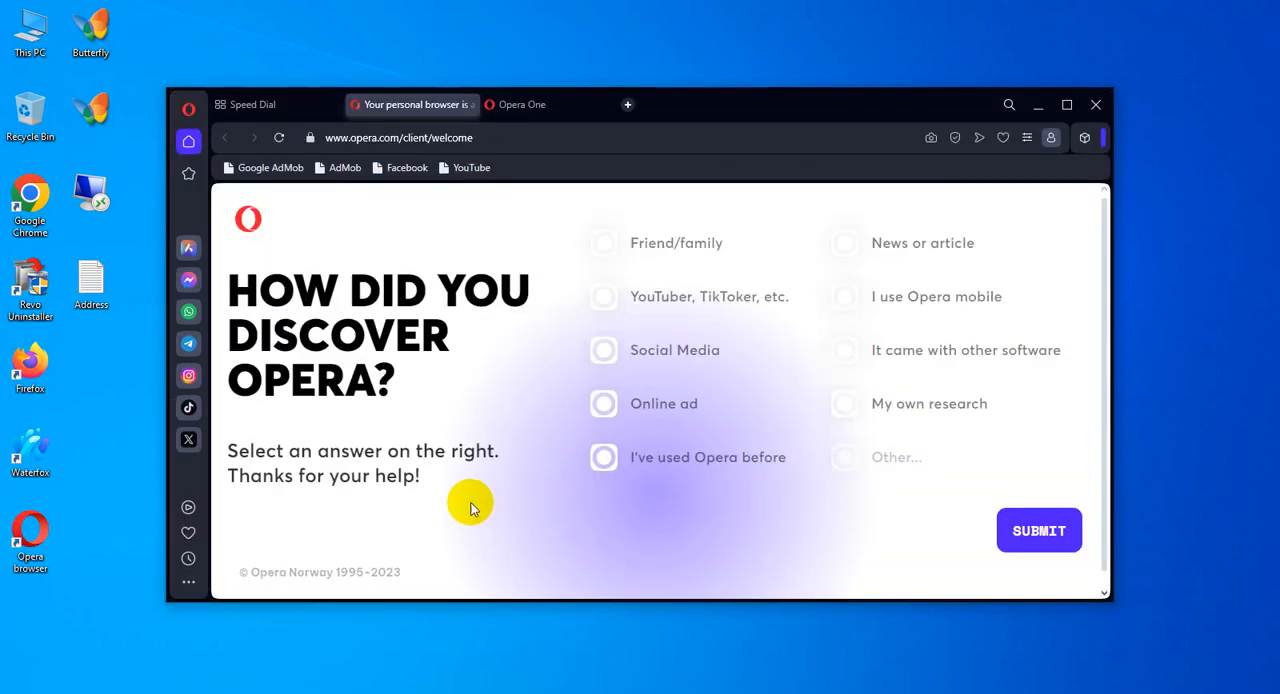
{"action": "mouse_move", "coordinate": [464, 512]}
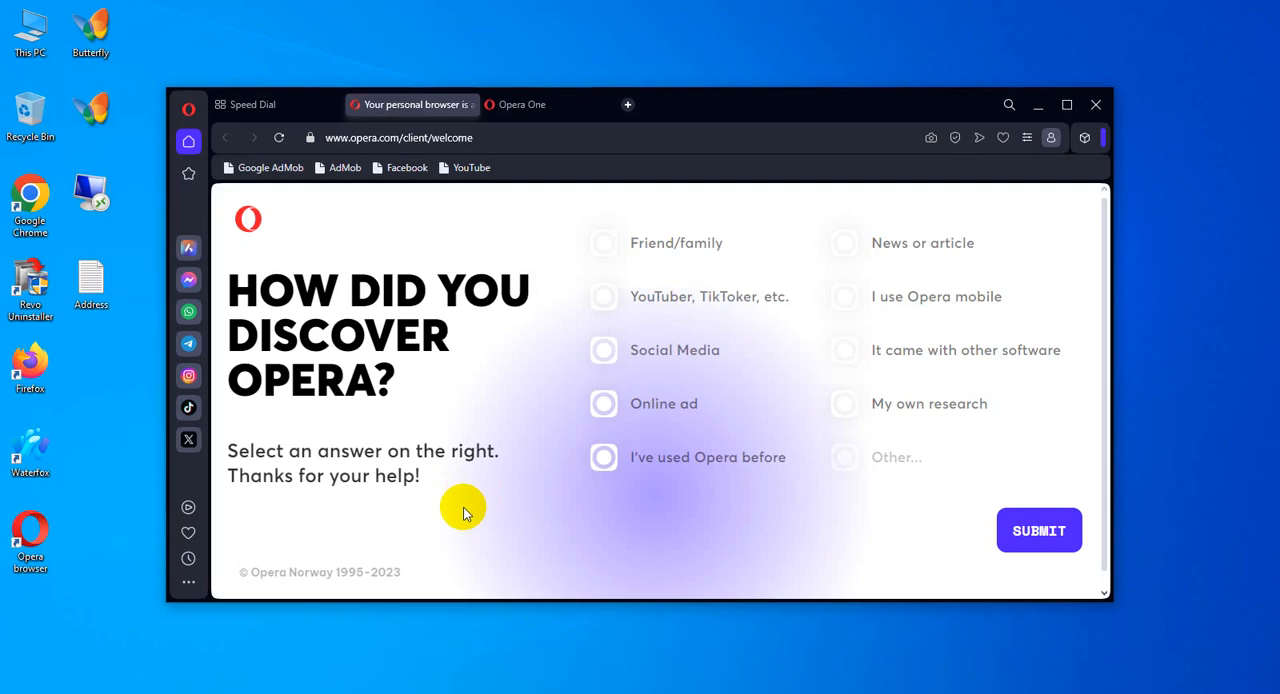
{"action": "mouse_move", "coordinate": [384, 296]}
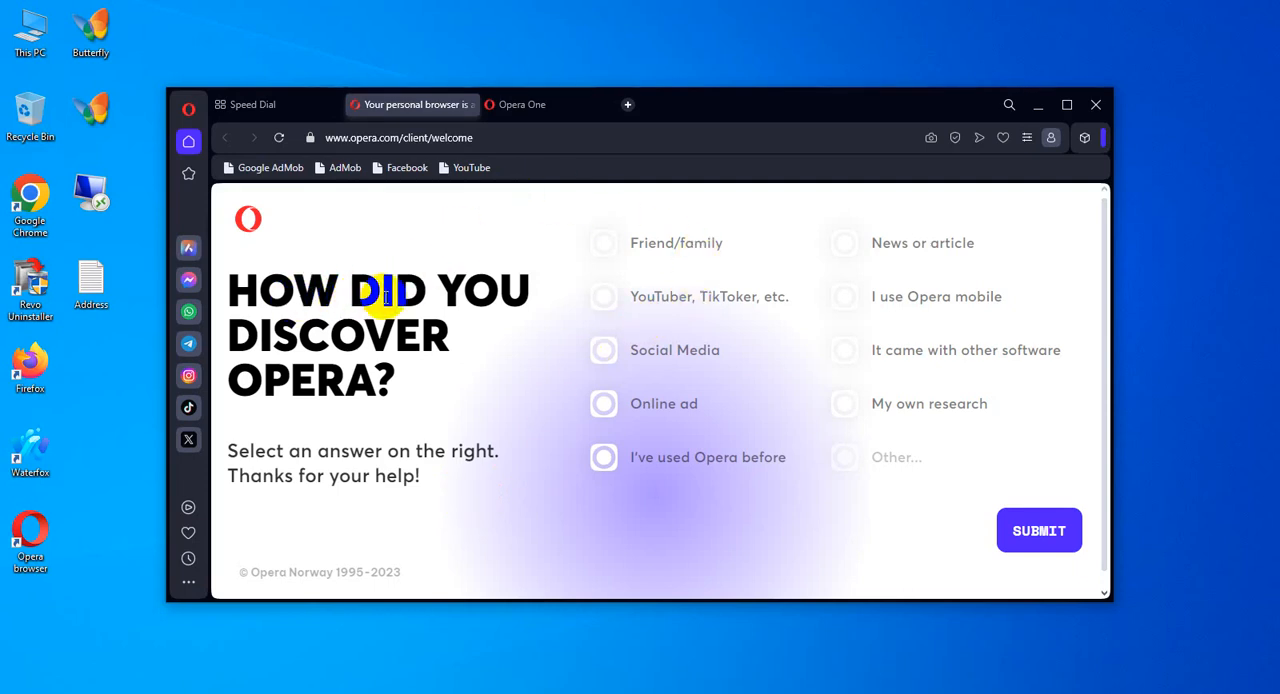
{"action": "mouse_move", "coordinate": [490, 344]}
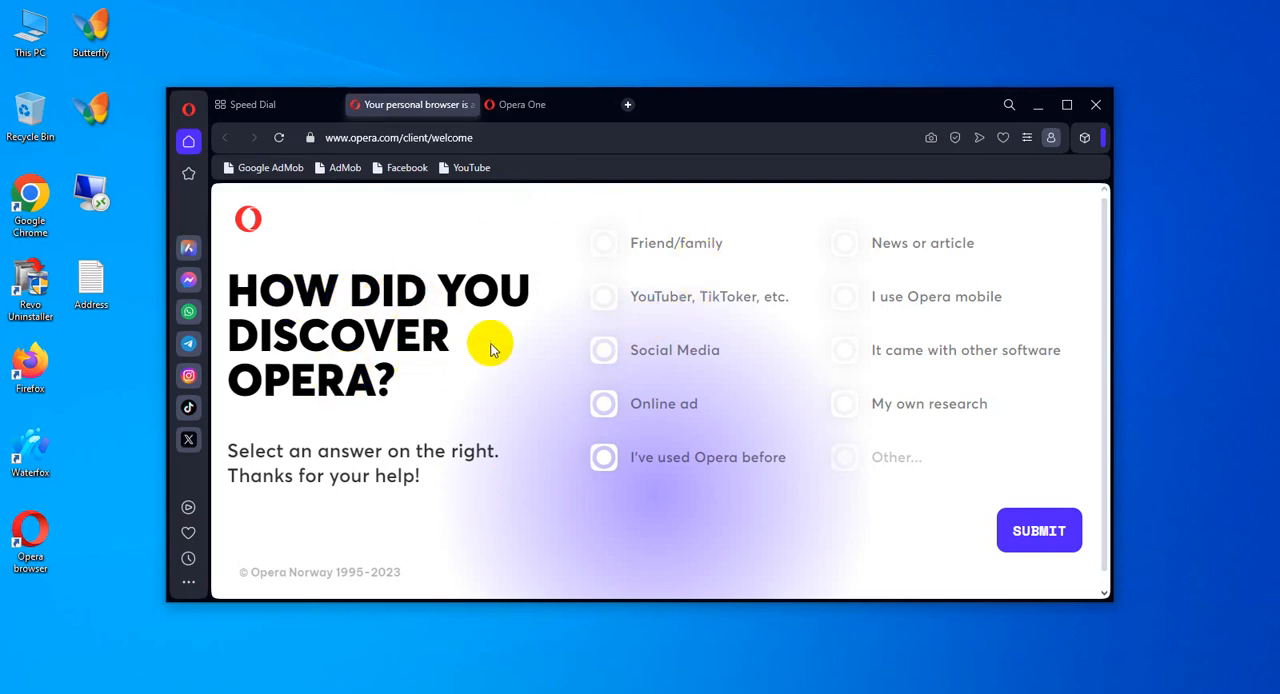
{"action": "mouse_move", "coordinate": [680, 250]}
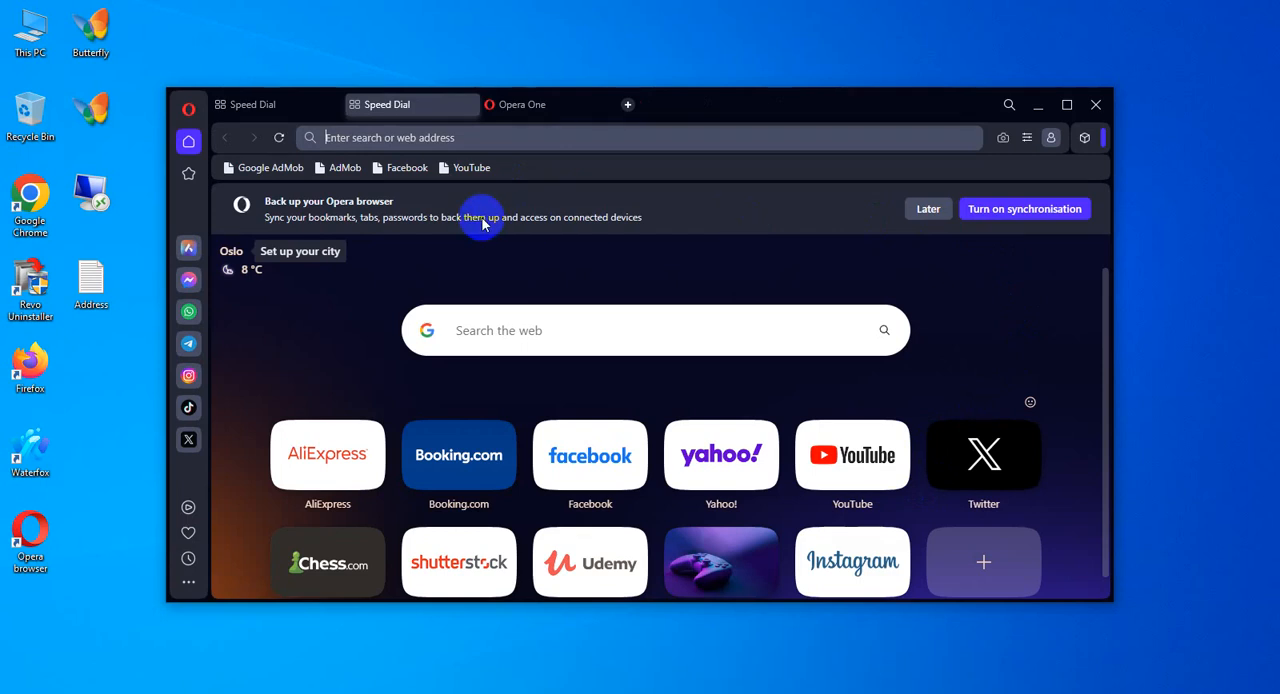
{"action": "mouse_move", "coordinate": [328, 216]}
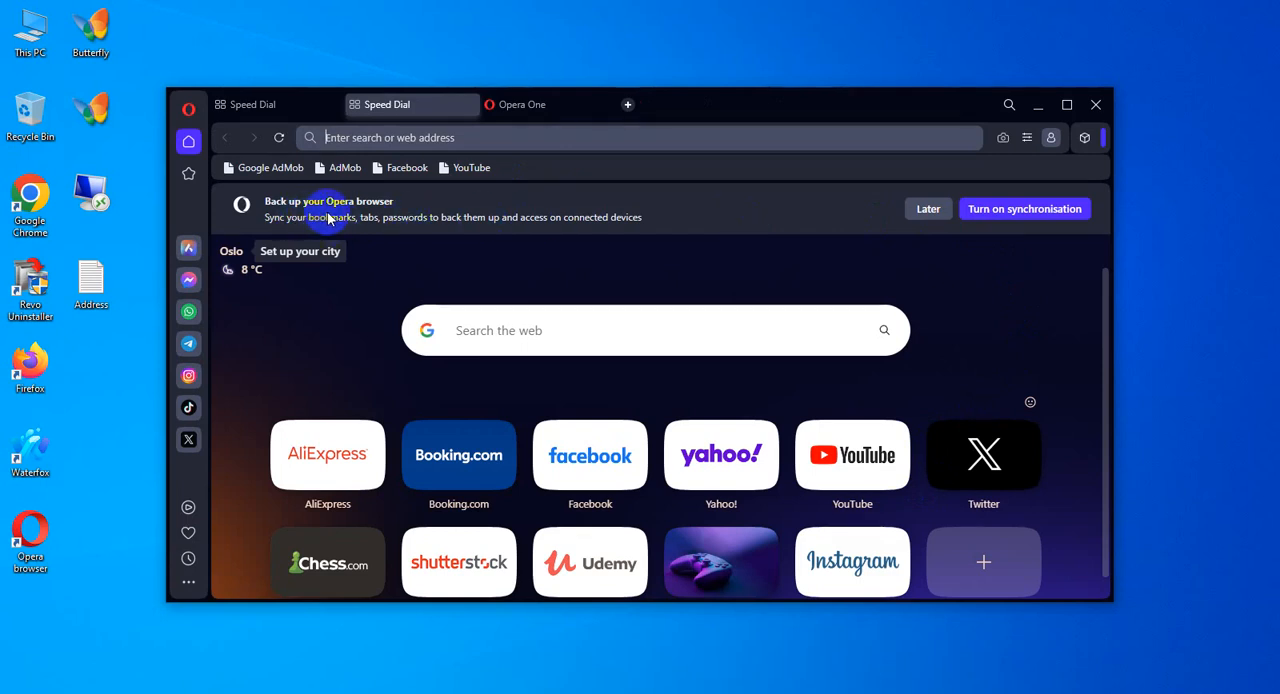
{"action": "mouse_move", "coordinate": [960, 220]}
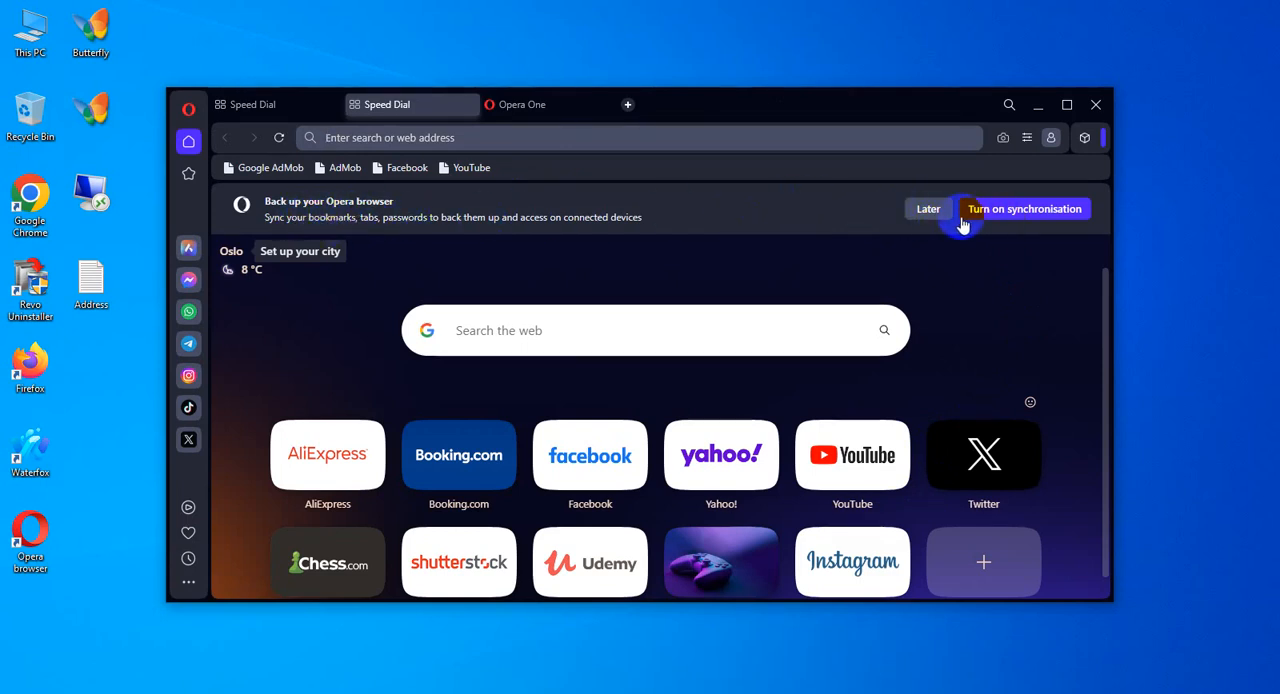
{"action": "mouse_move", "coordinate": [928, 208]}
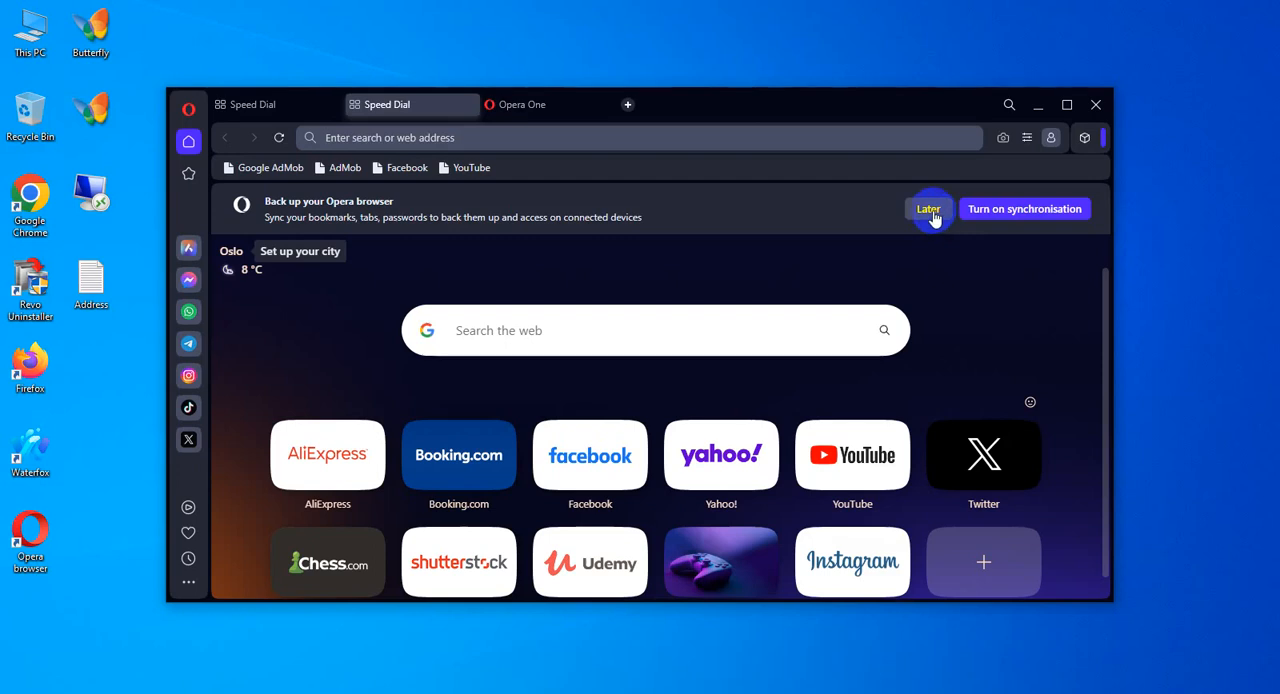
Dismiss the 'Back up your Opera browser' banner with Later, leaving the dark Speed Dial
{"action": "left_click", "coordinate": [928, 208]}
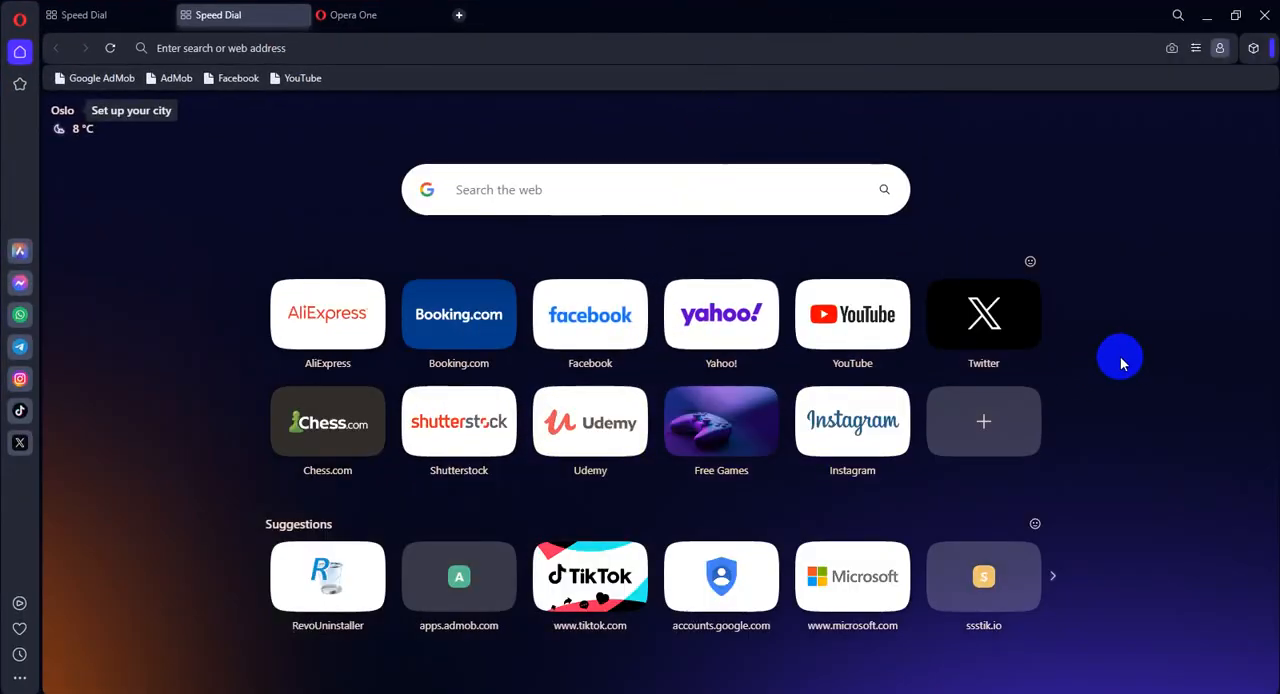
{"action": "mouse_move", "coordinate": [1056, 148]}
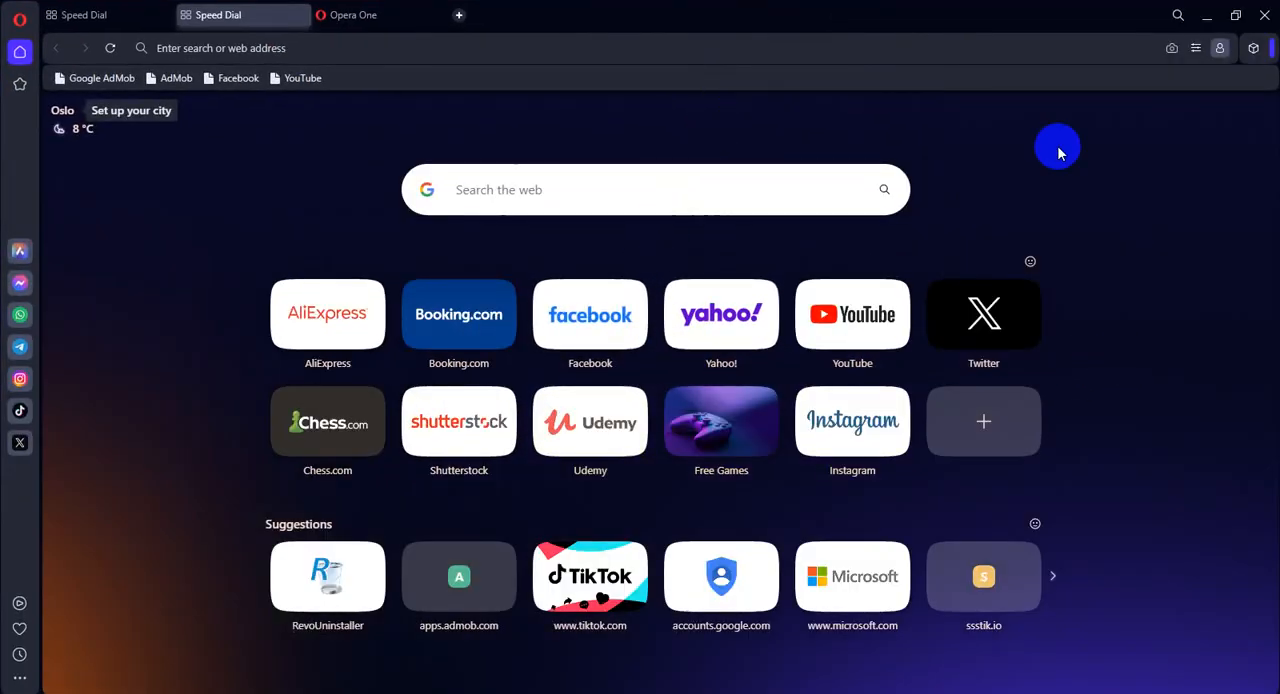